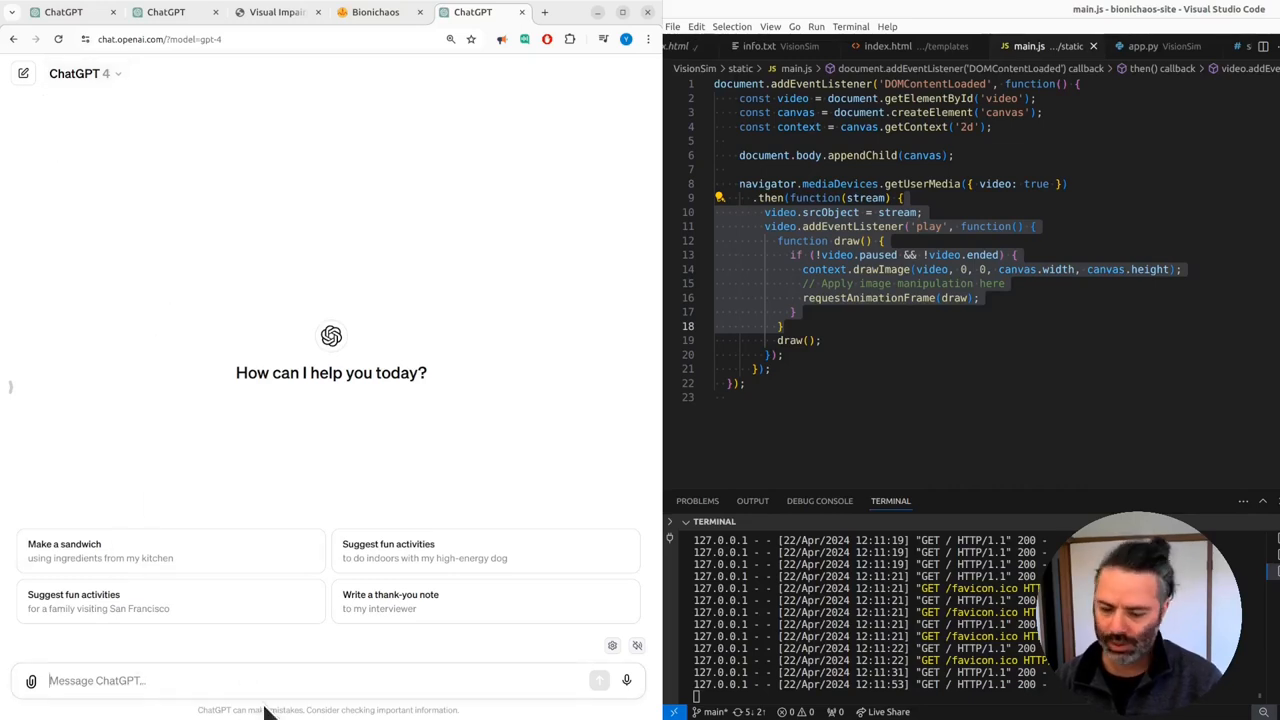
Draft a prompt asking ChatGPT for the cochlear implant's components and a generated drawing
type("can you list all")
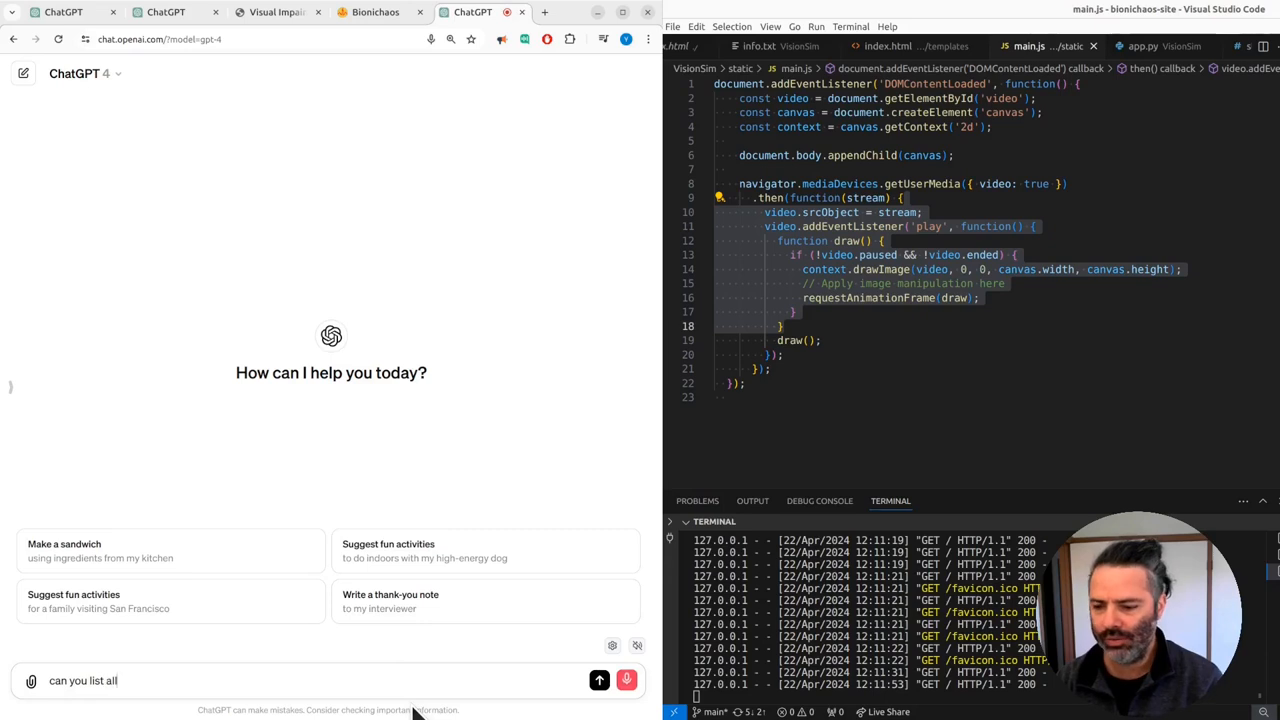
type("the components of")
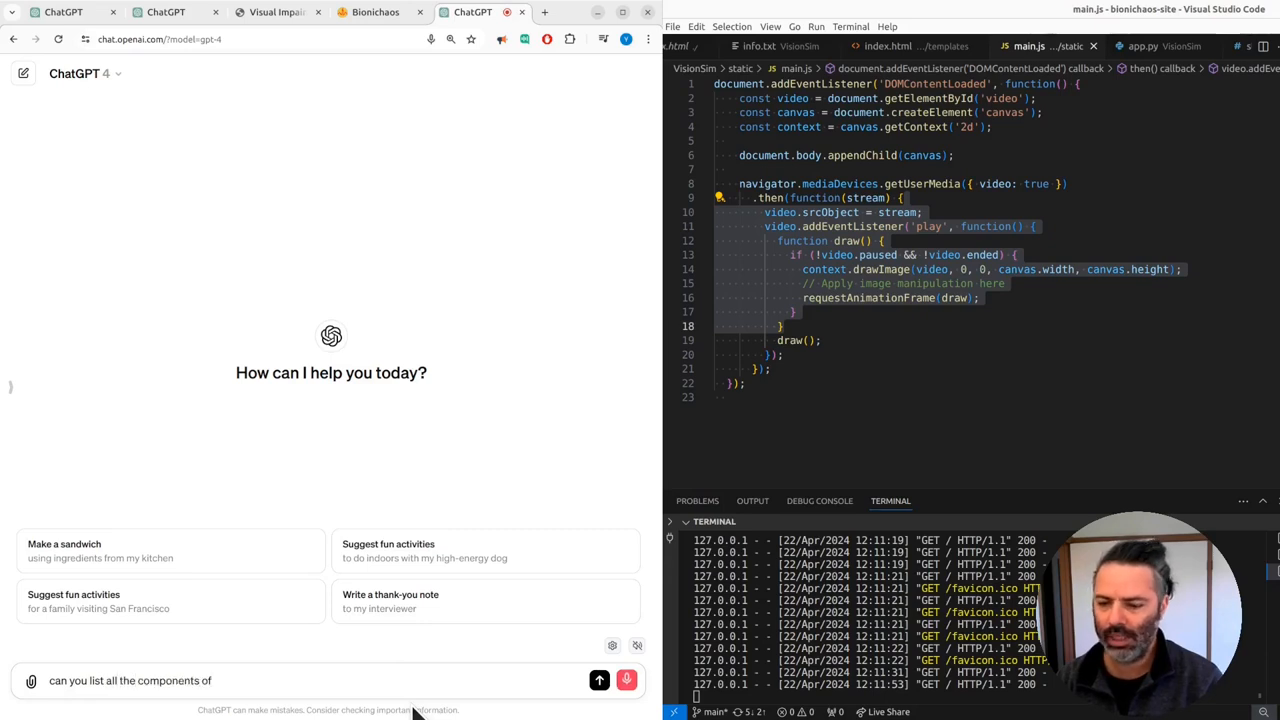
type("cochlea implant and")
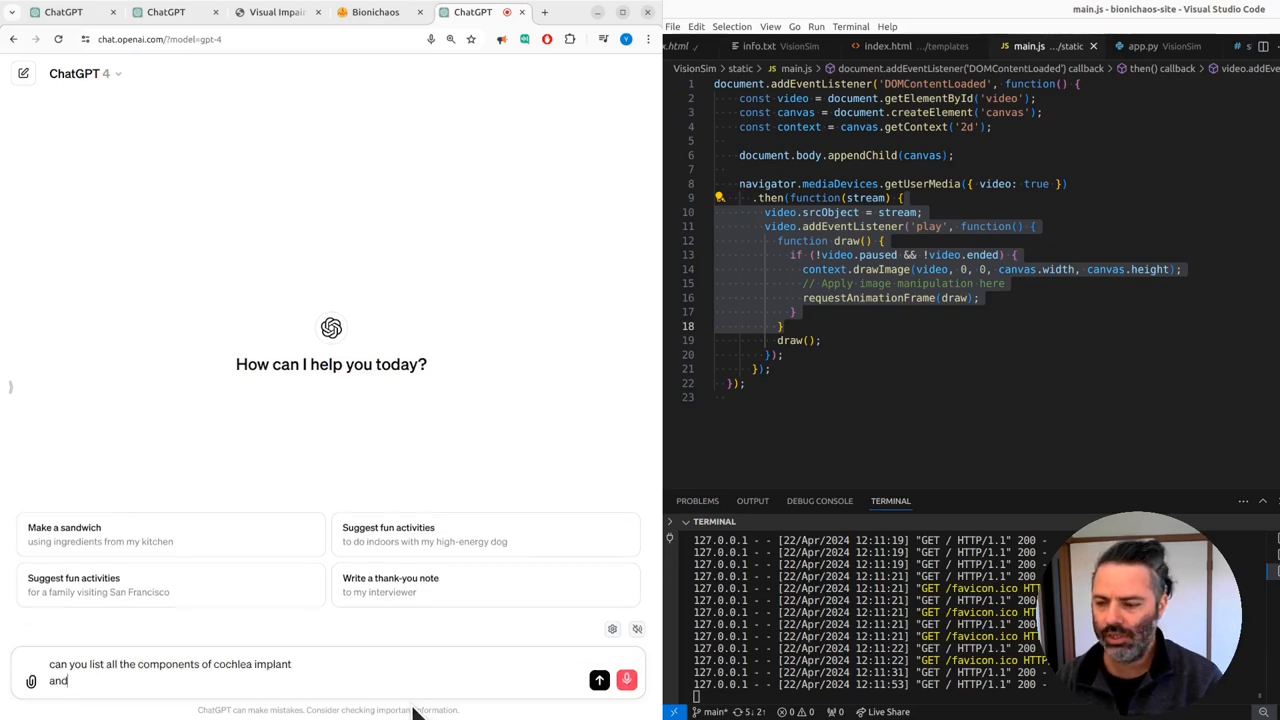
type("generate")
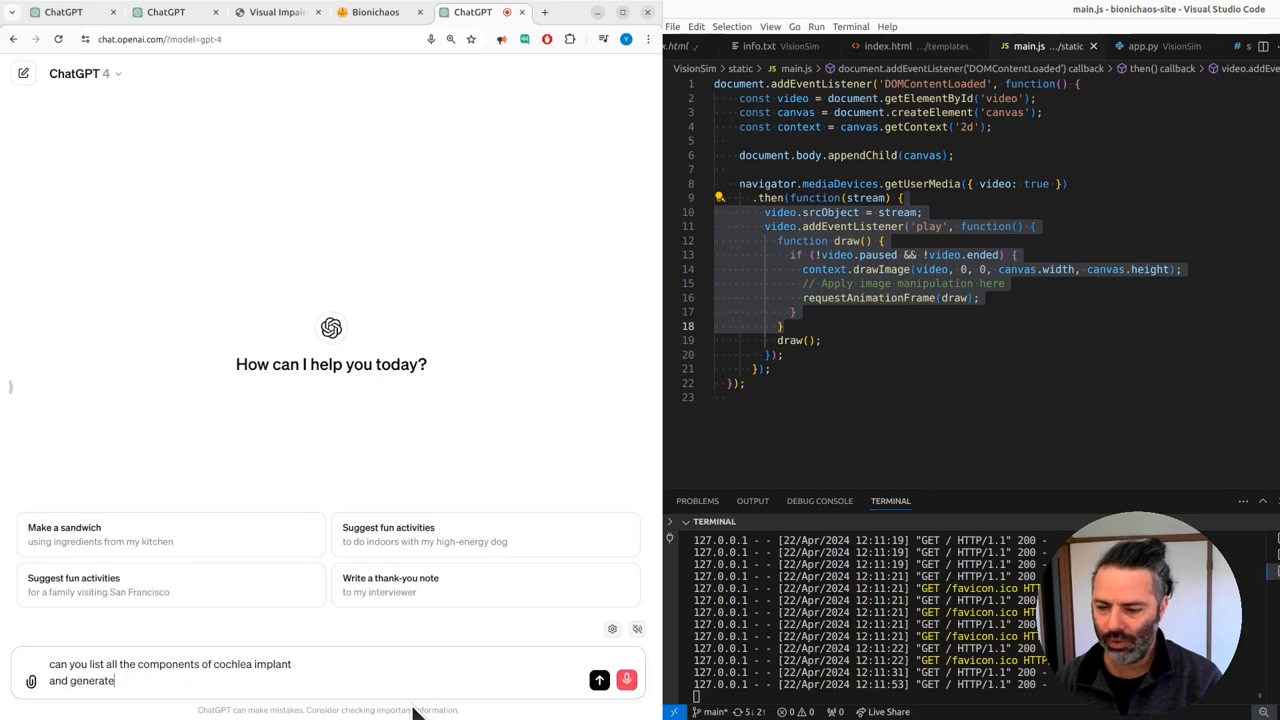
Send the cochlear implant prompt, then begin feedback noting the microphone in the image
left_click(598, 680)
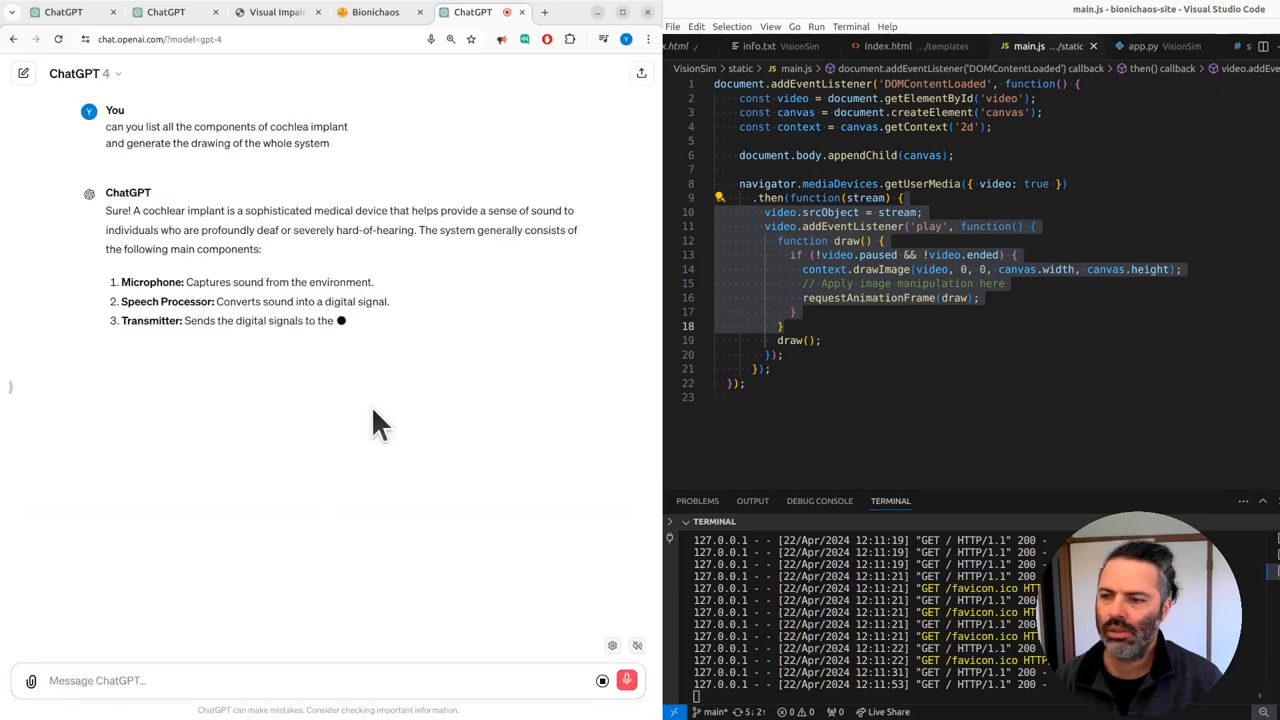
type("yeah there's microphone speech process transmitter receiver the lecture array okay")
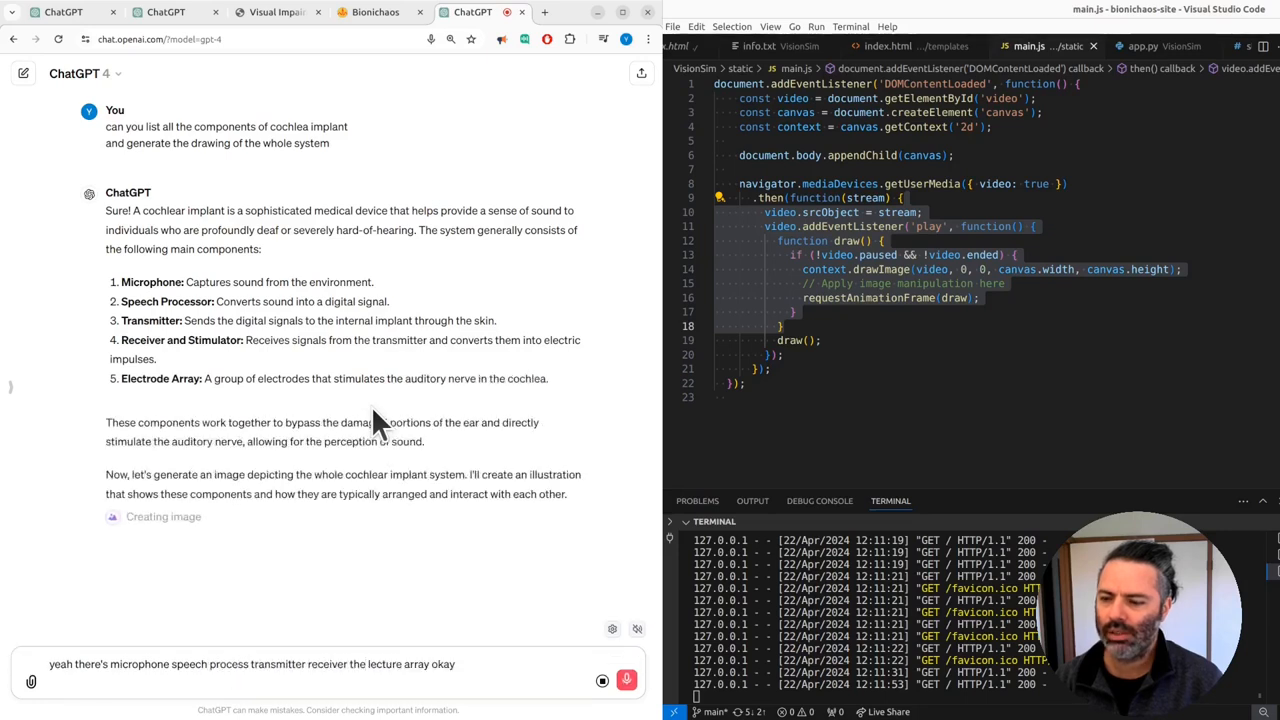
type("it's going to do the")
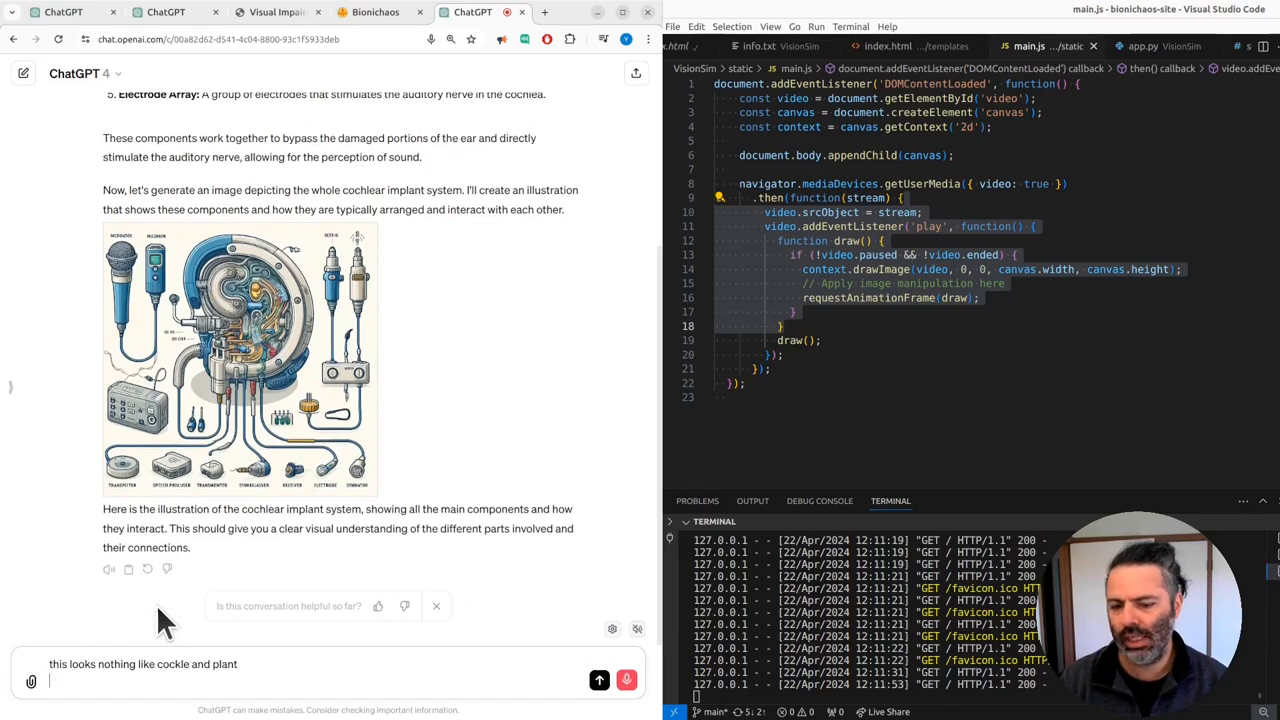
Send the request to simplify the model and try another image, then start another comment
type("a place")
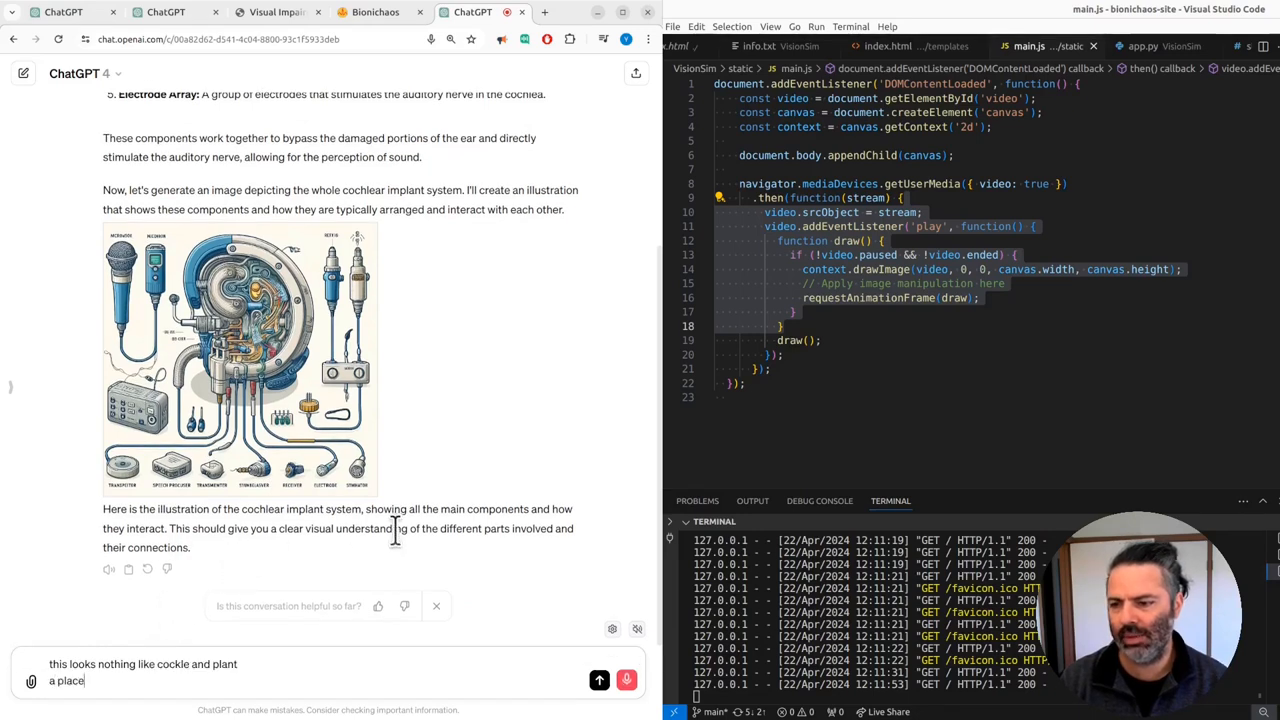
type("simplify")
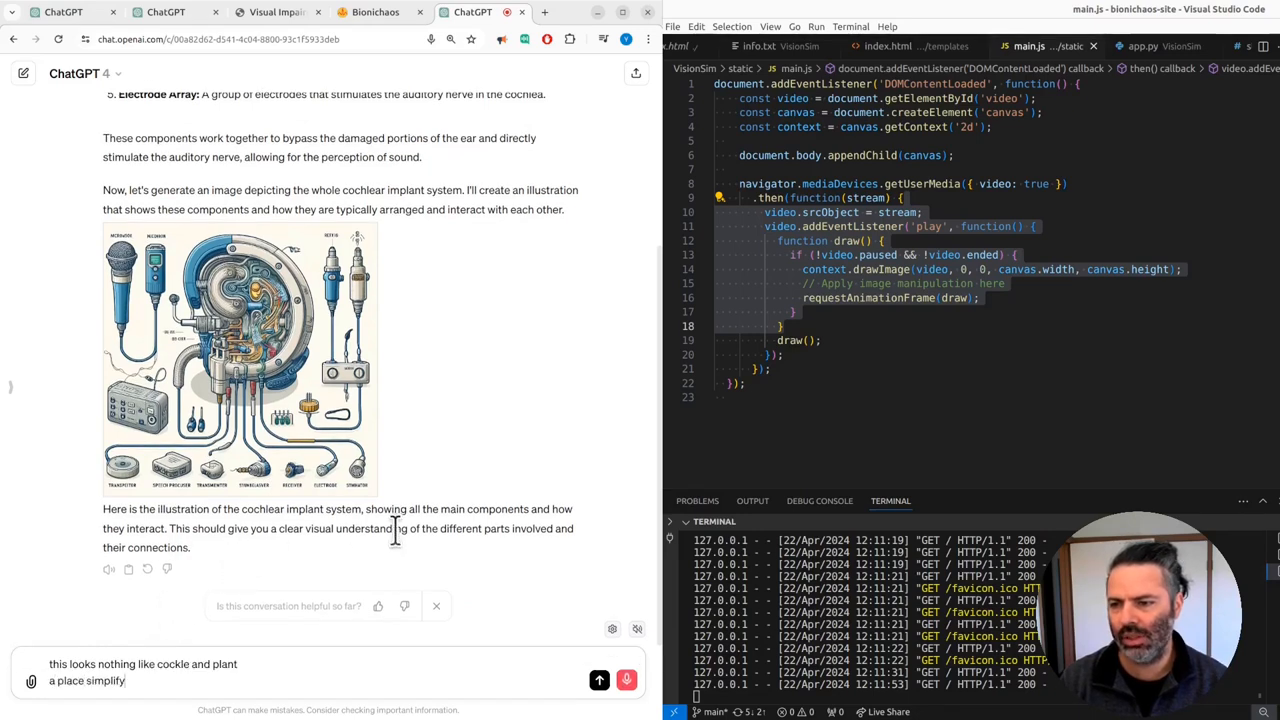
type("the model and try")
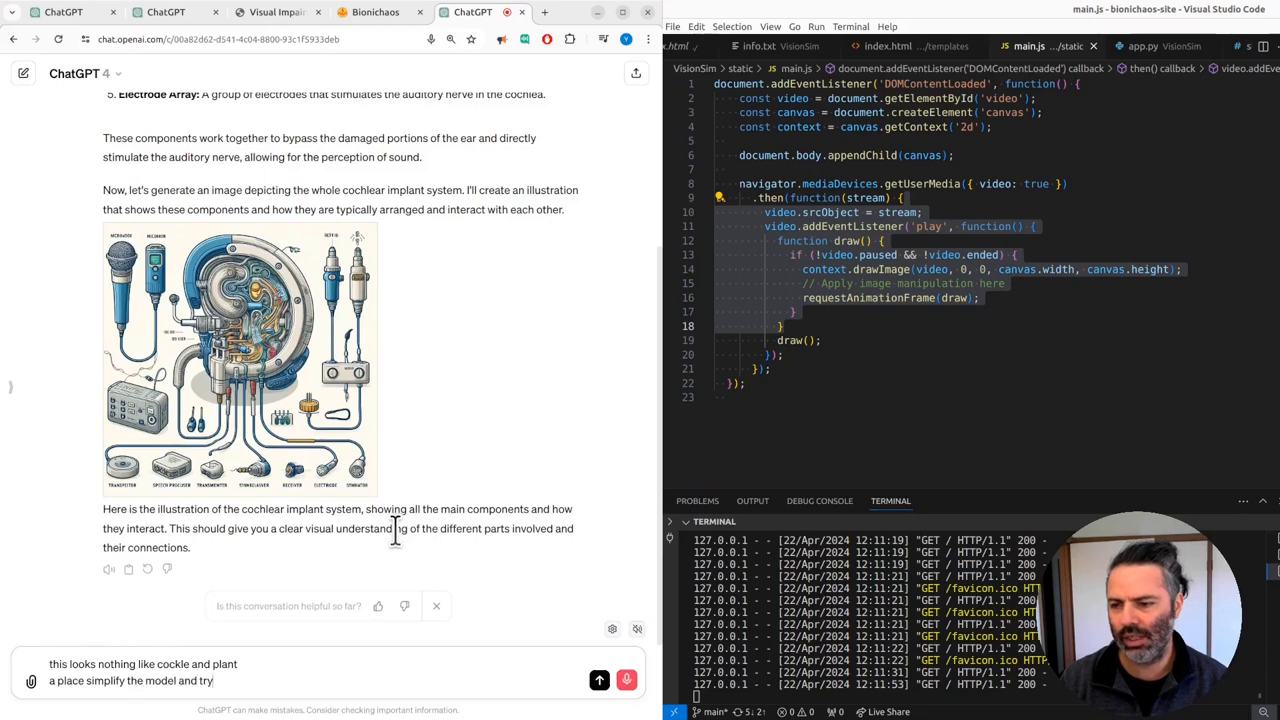
left_click(598, 680)
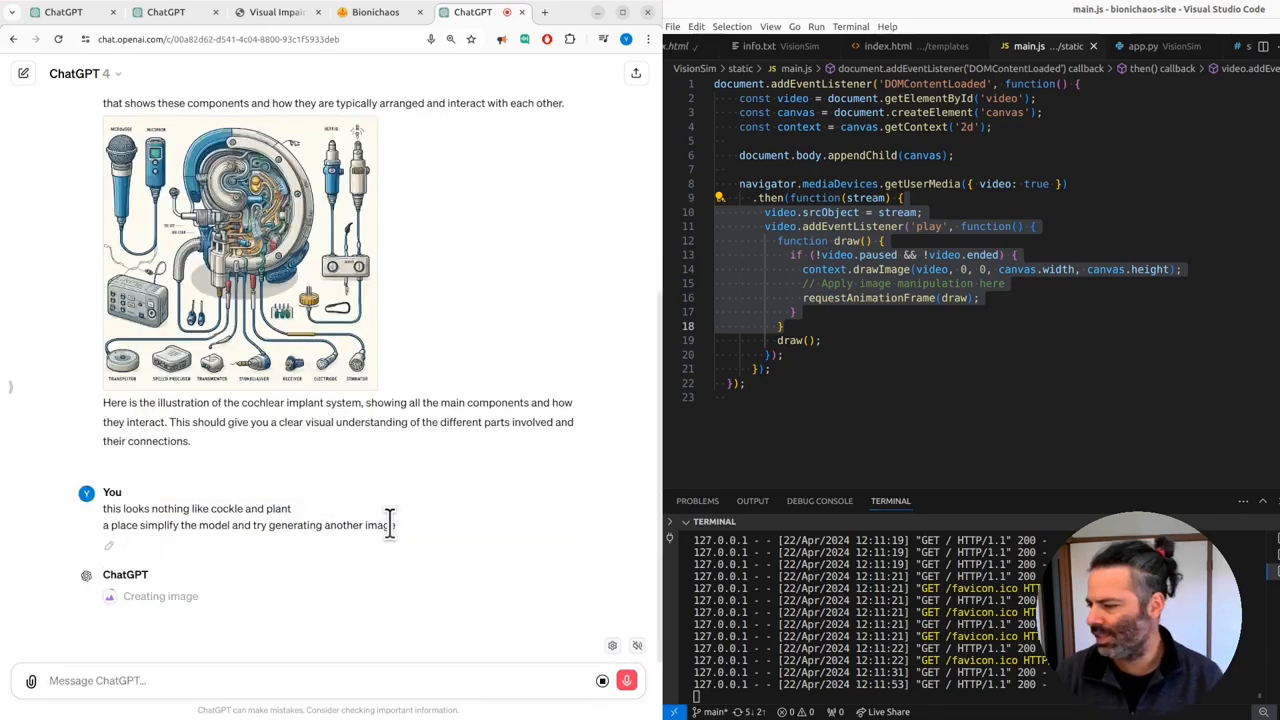
type("it's always struggling if")
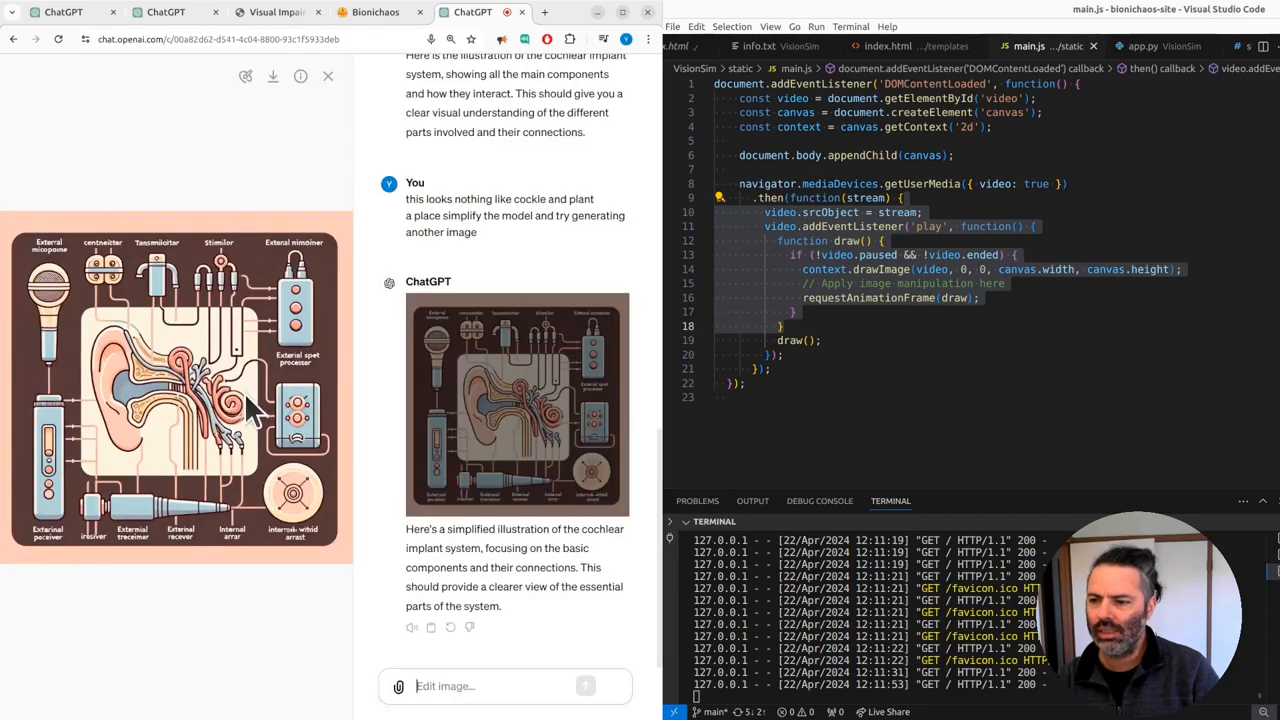
mouse_move(235, 445)
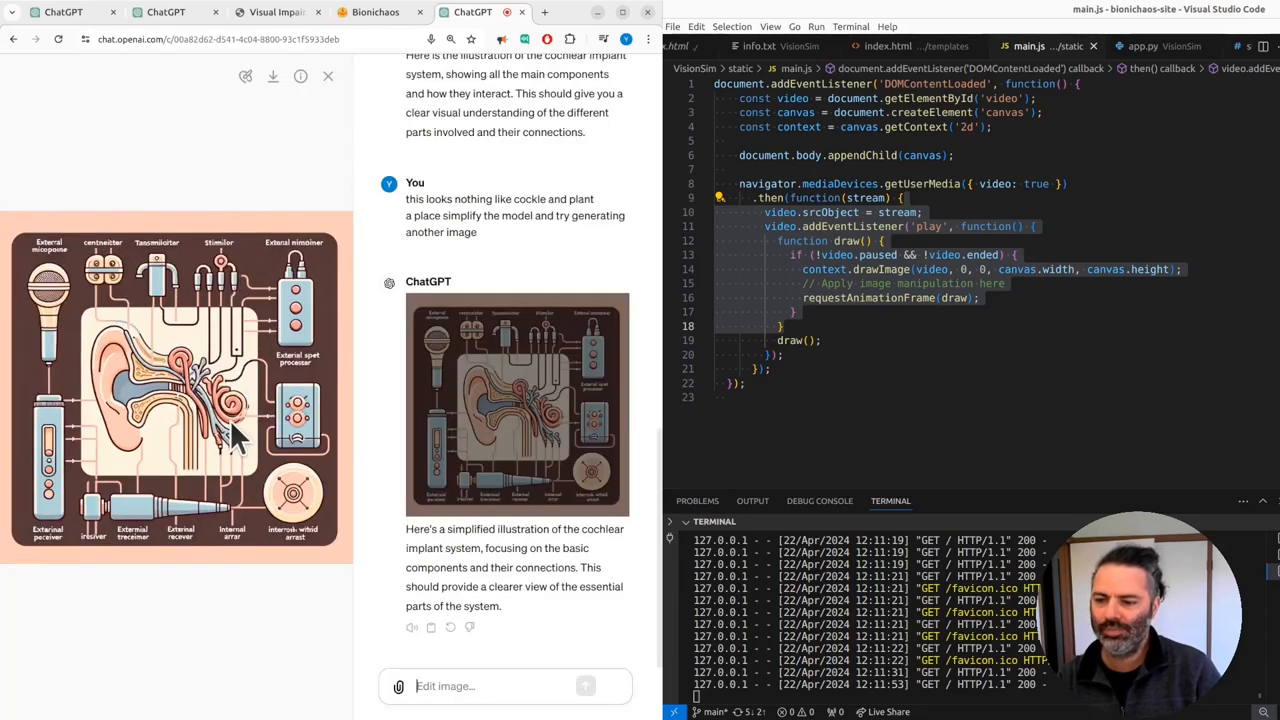
mouse_move(245, 150)
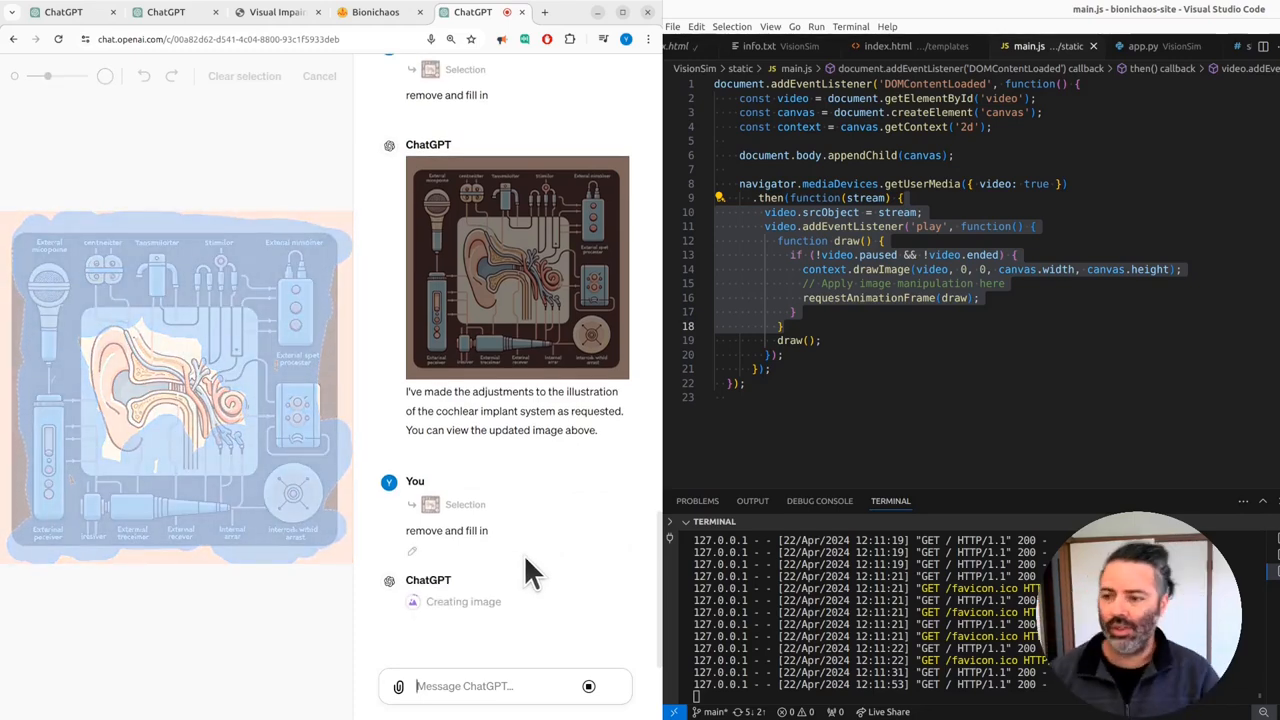
mouse_move(230, 455)
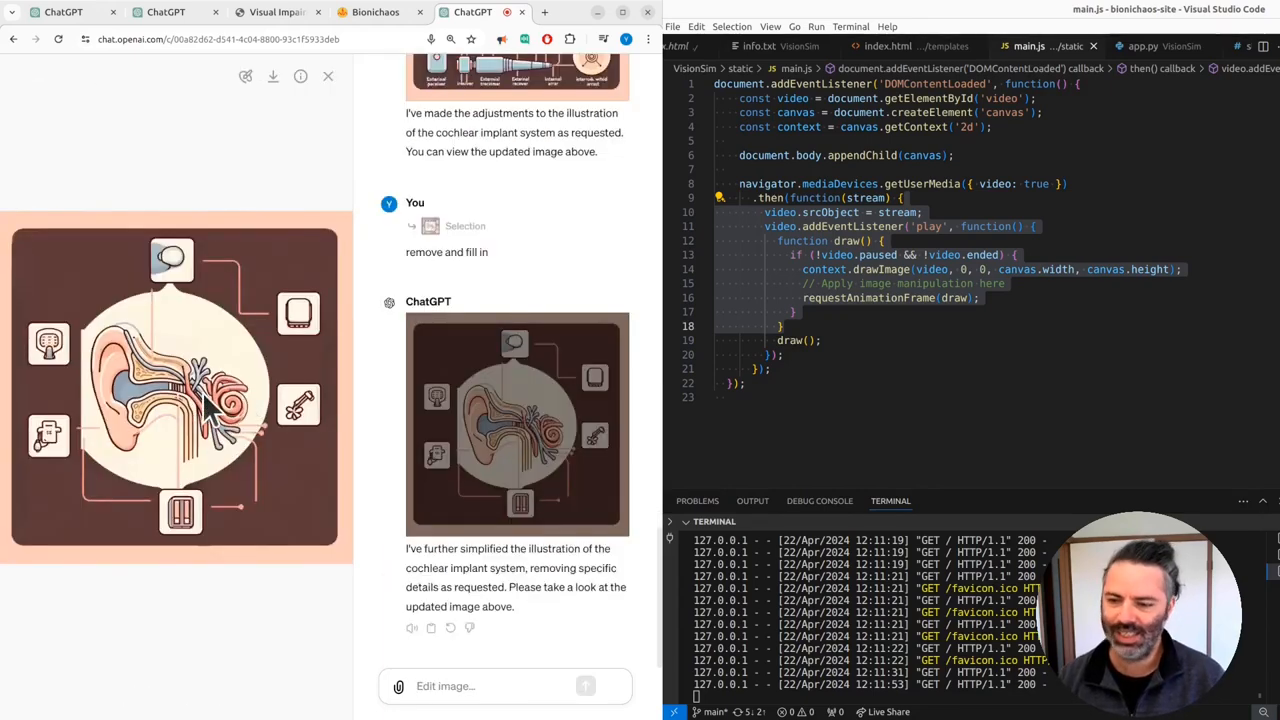
mouse_move(355, 410)
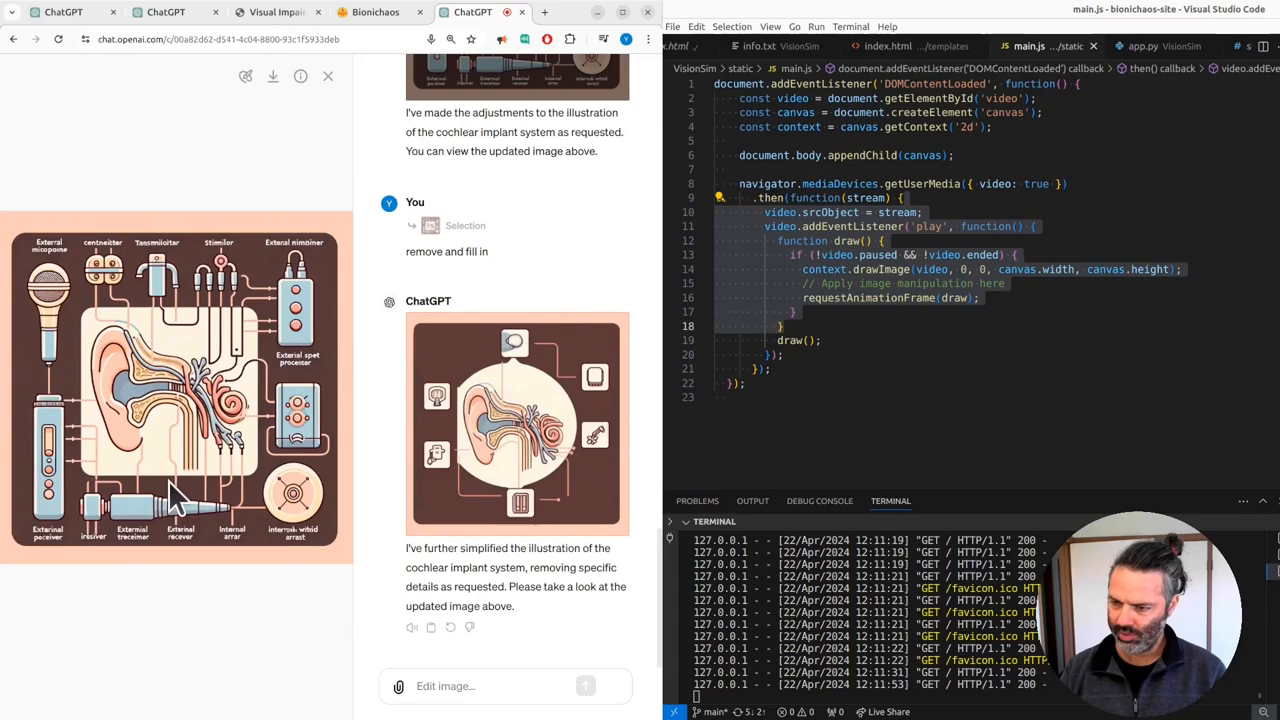
mouse_move(40, 335)
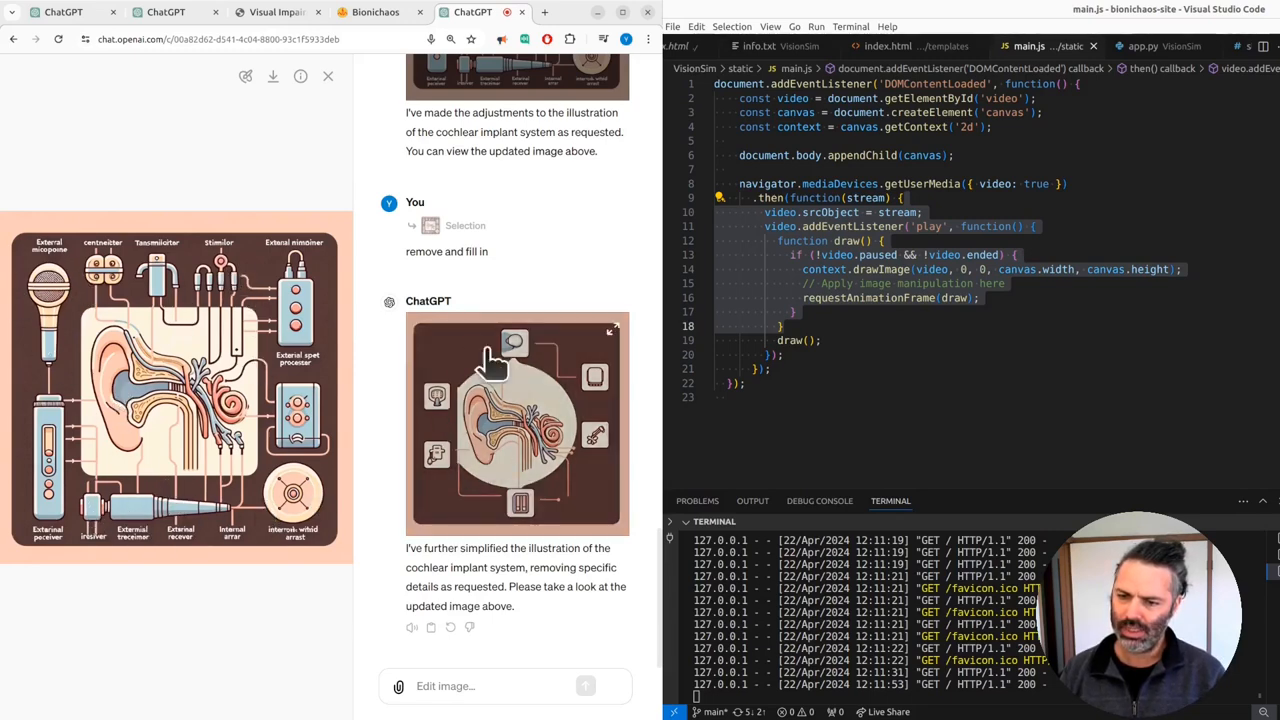
mouse_move(510, 465)
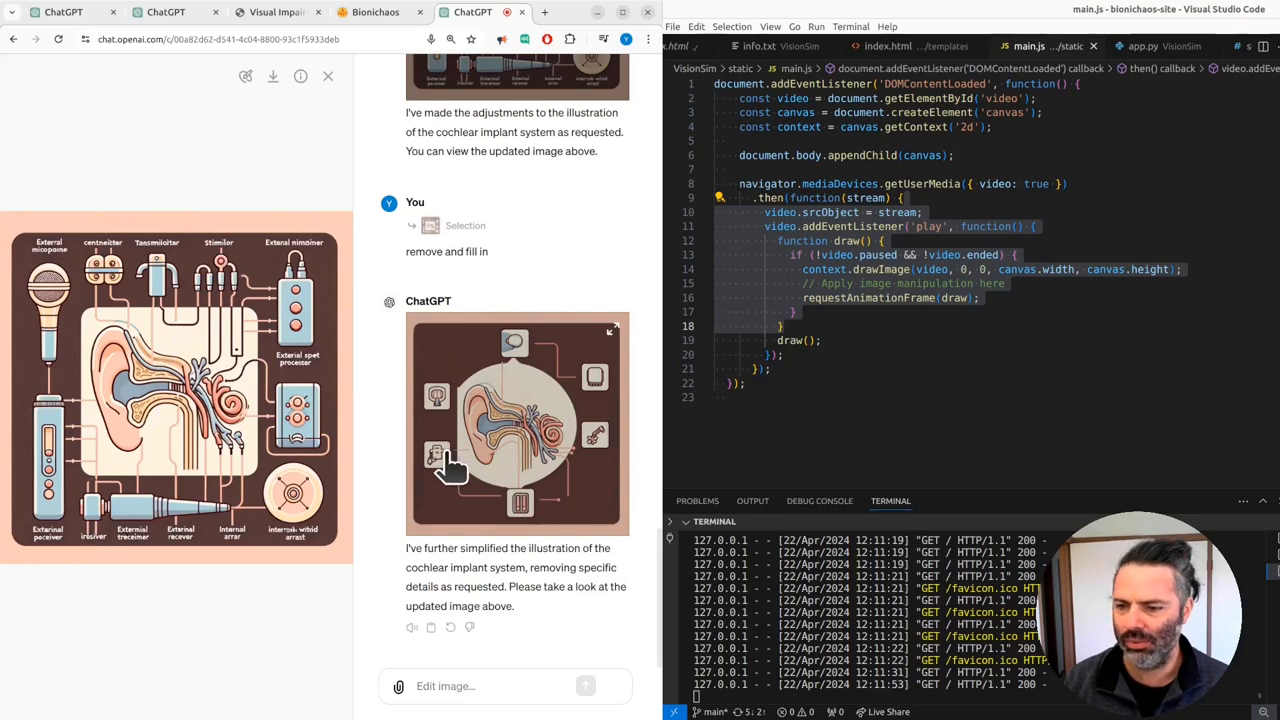
mouse_move(520, 395)
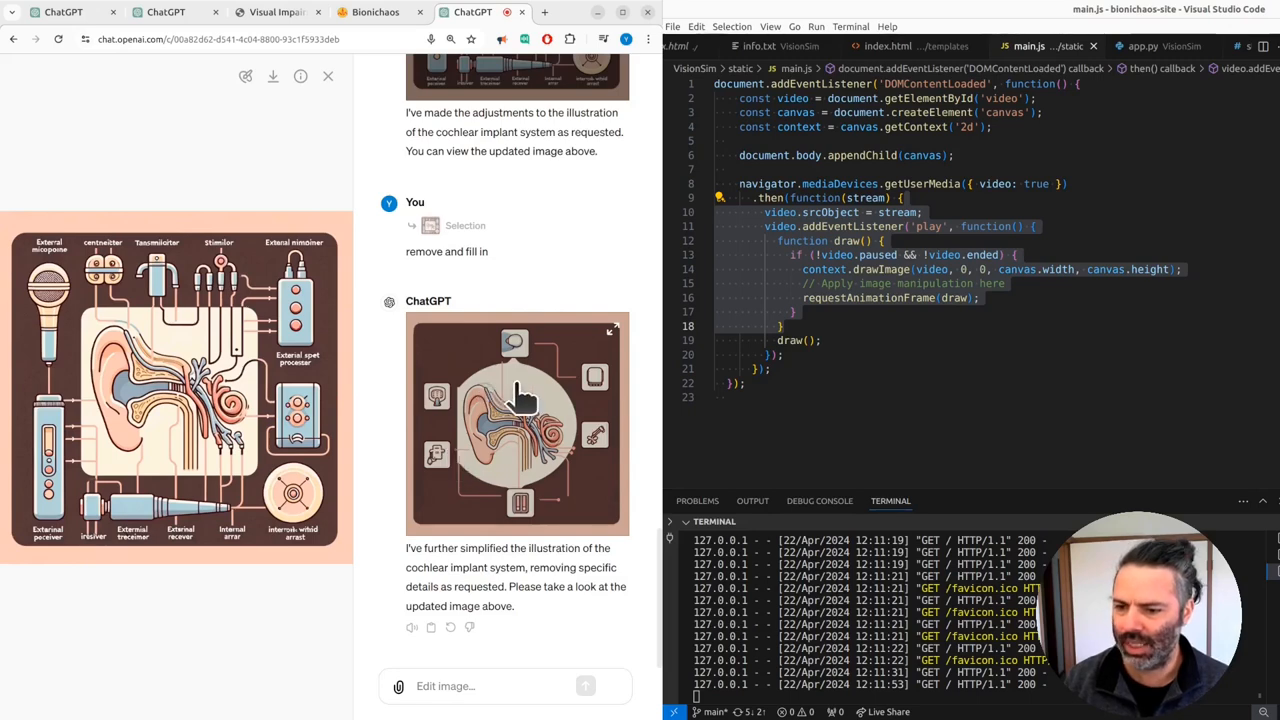